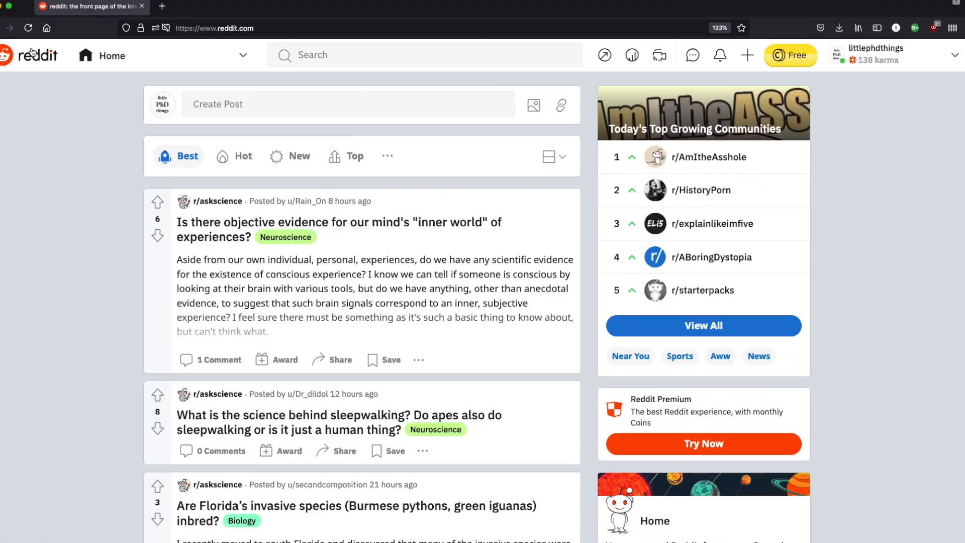
# - Choose r/PhD from My Communities in the Home dropdown and browse its feed
pyautogui.click(242, 55)
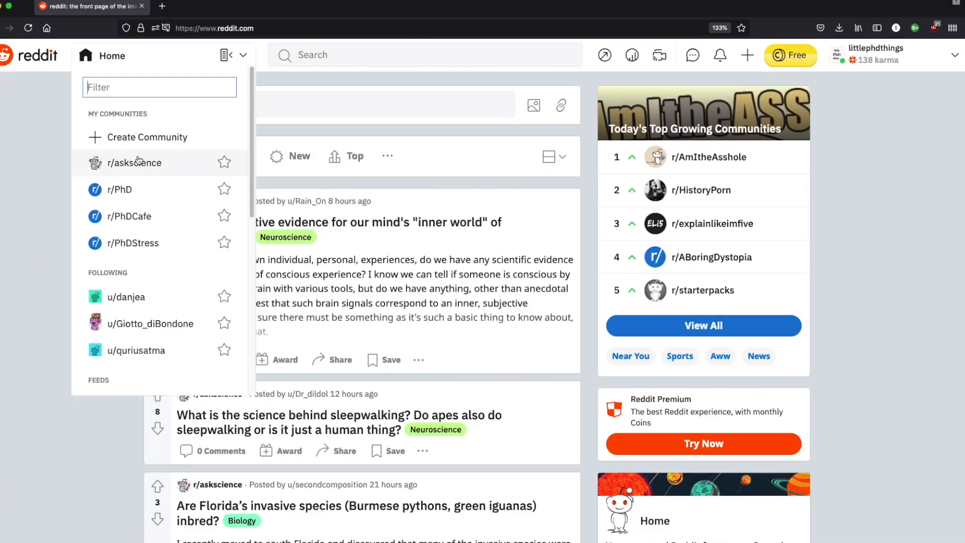
pyautogui.click(121, 189)
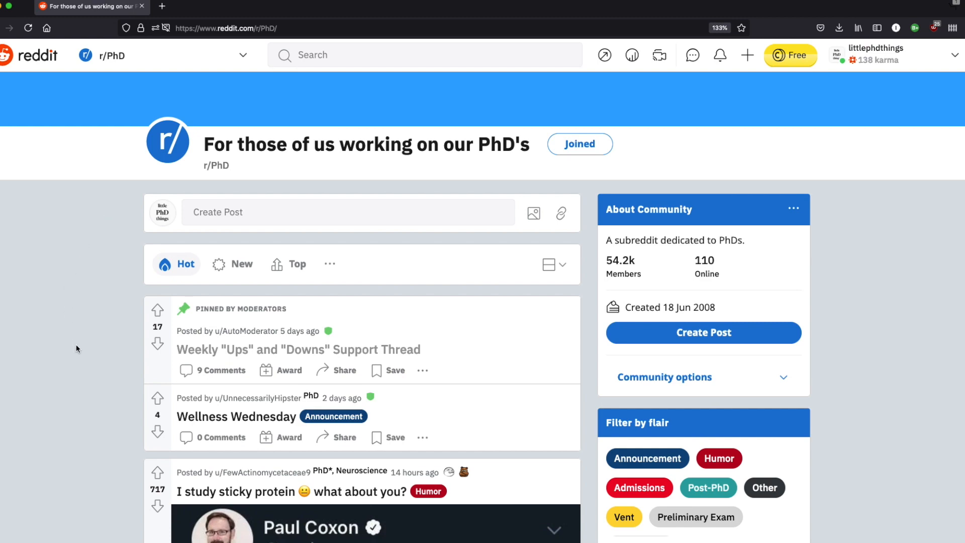
pyautogui.scroll(-3)
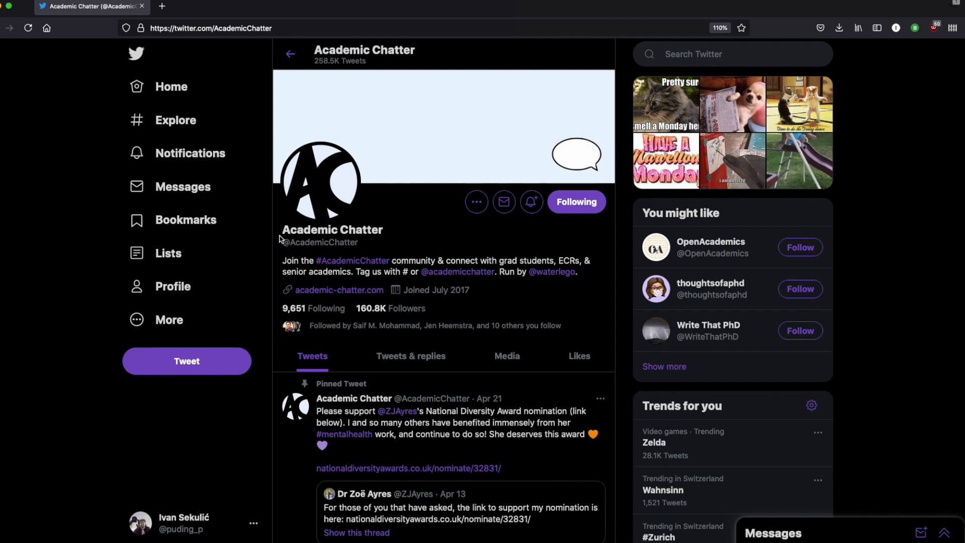
pyautogui.moveTo(412, 233)
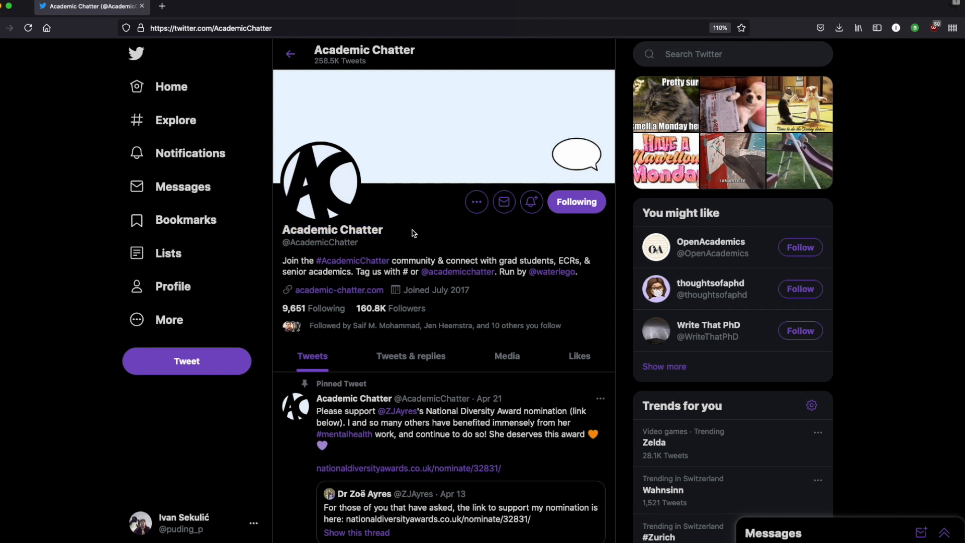
pyautogui.scroll(-3)
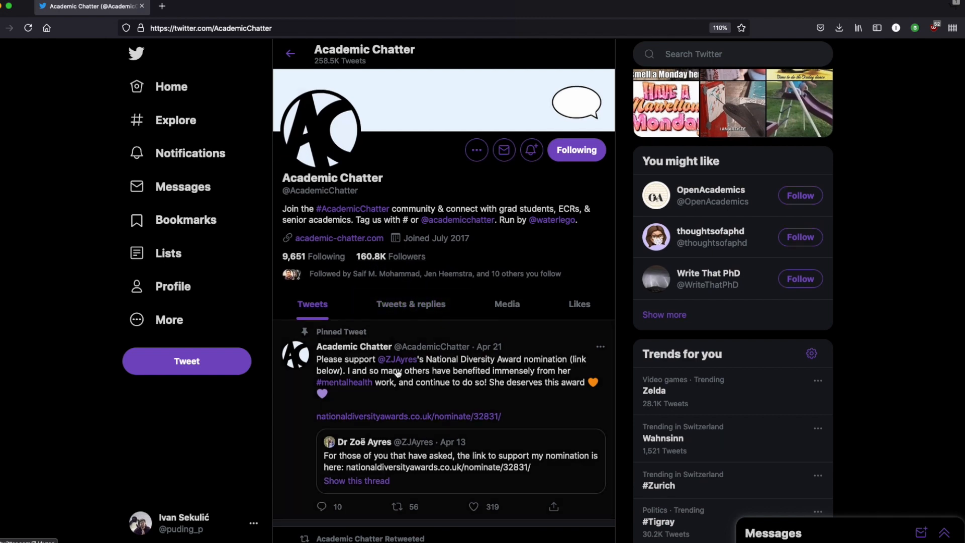
pyautogui.scroll(-3)
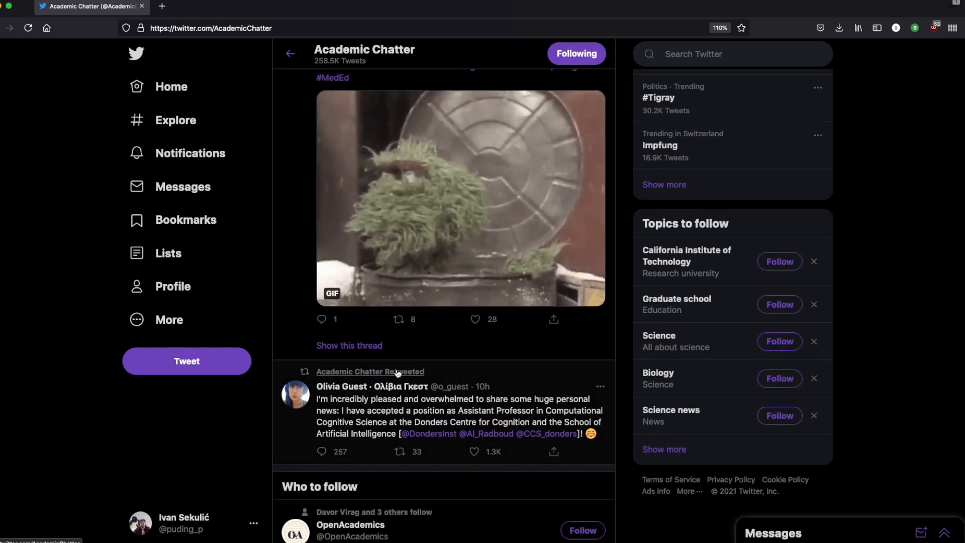
pyautogui.scroll(-3)
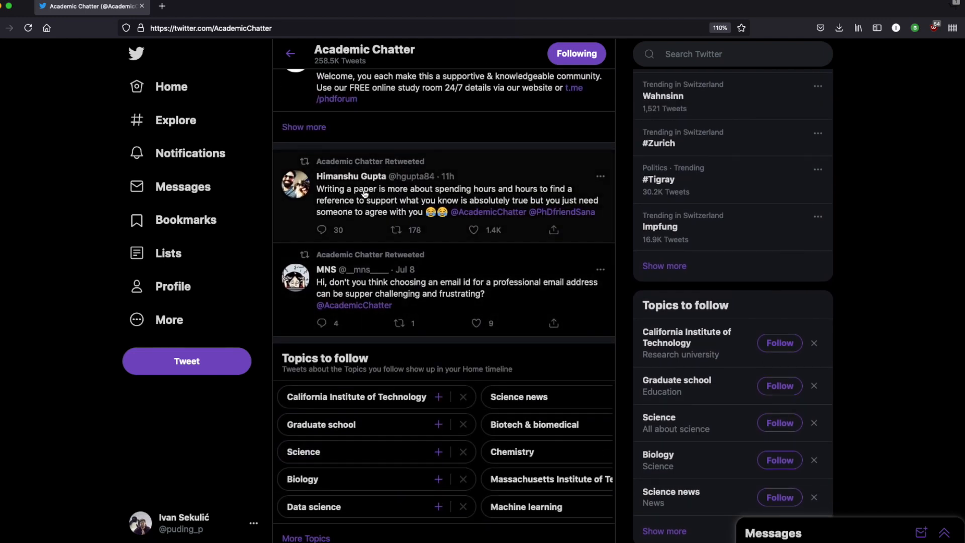
pyautogui.scroll(-3)
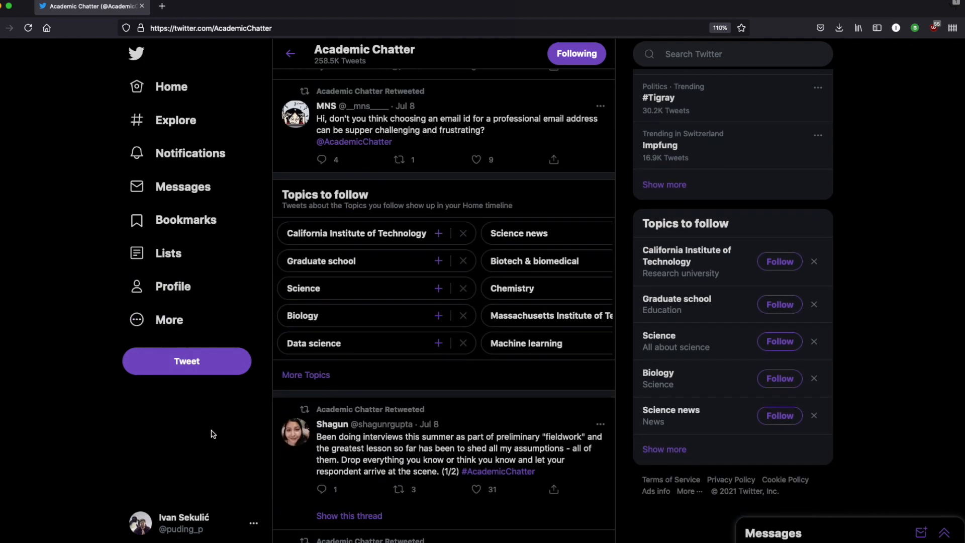
pyautogui.scroll(-3)
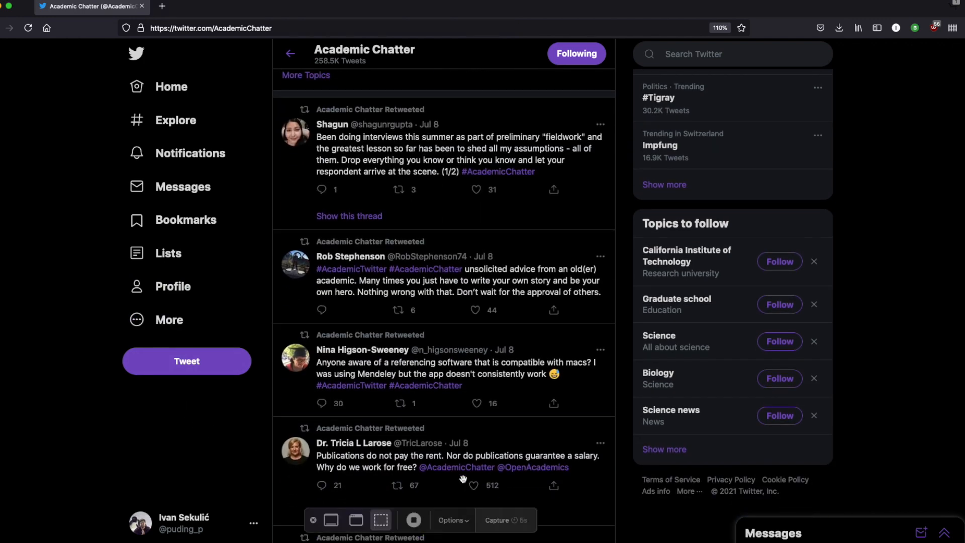
pyautogui.moveTo(413, 519)
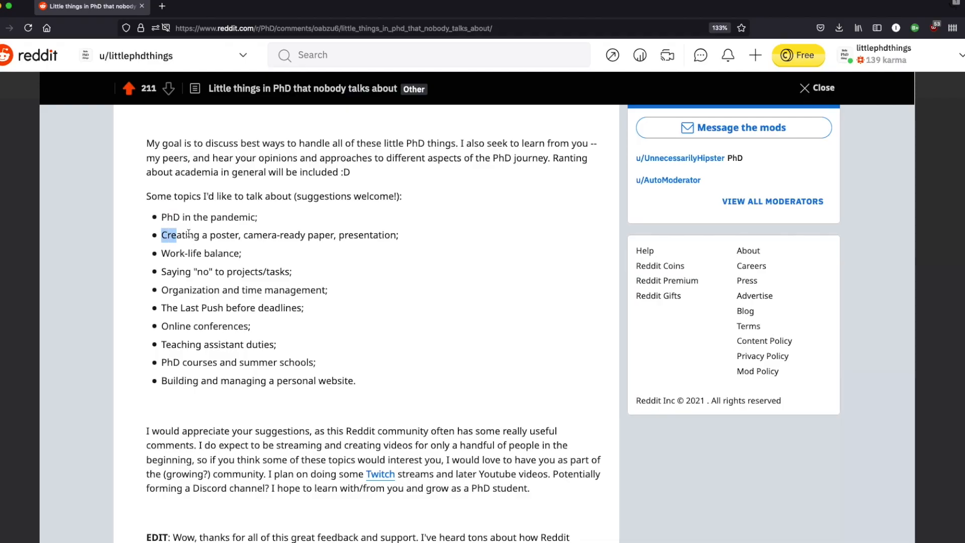
pyautogui.tripleClick(279, 235)
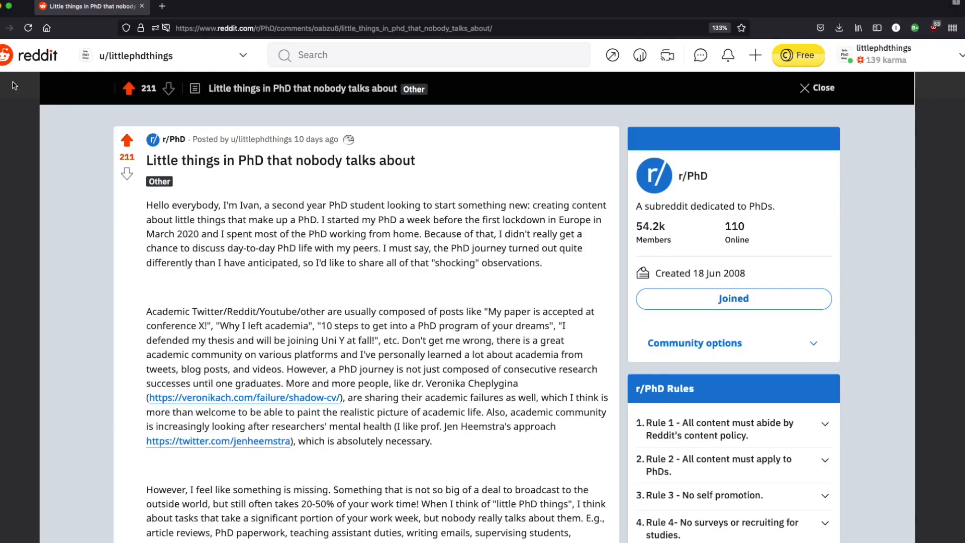
pyautogui.moveTo(256, 184)
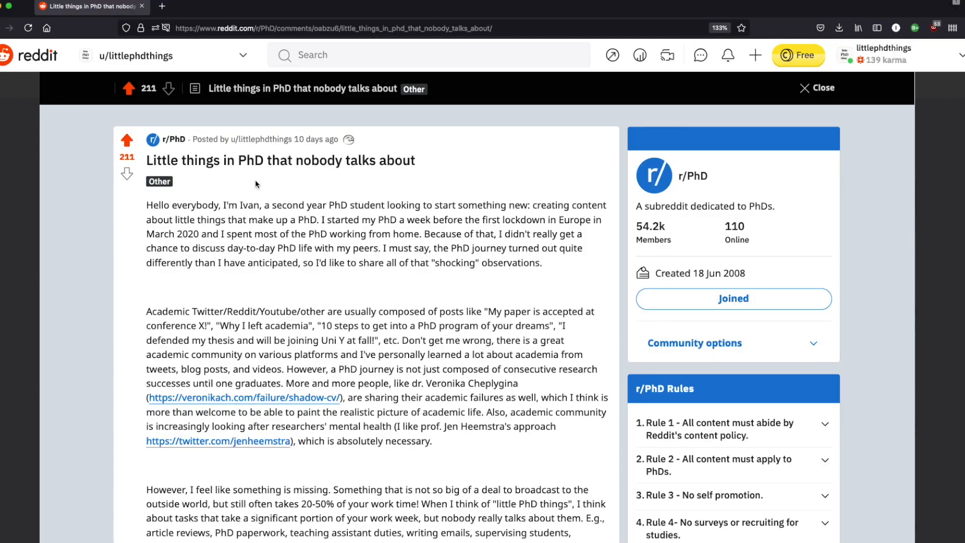
pyautogui.scroll(-3)
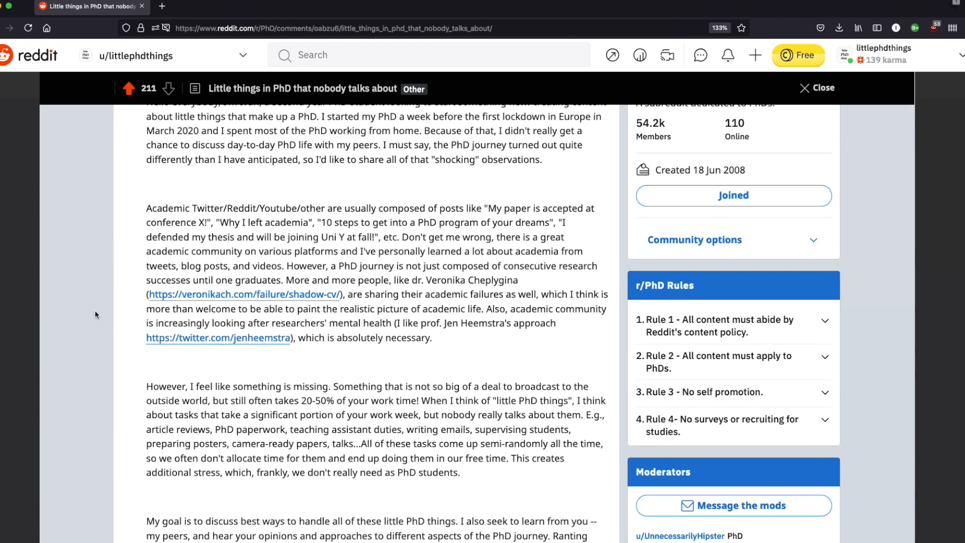
pyautogui.scroll(3)
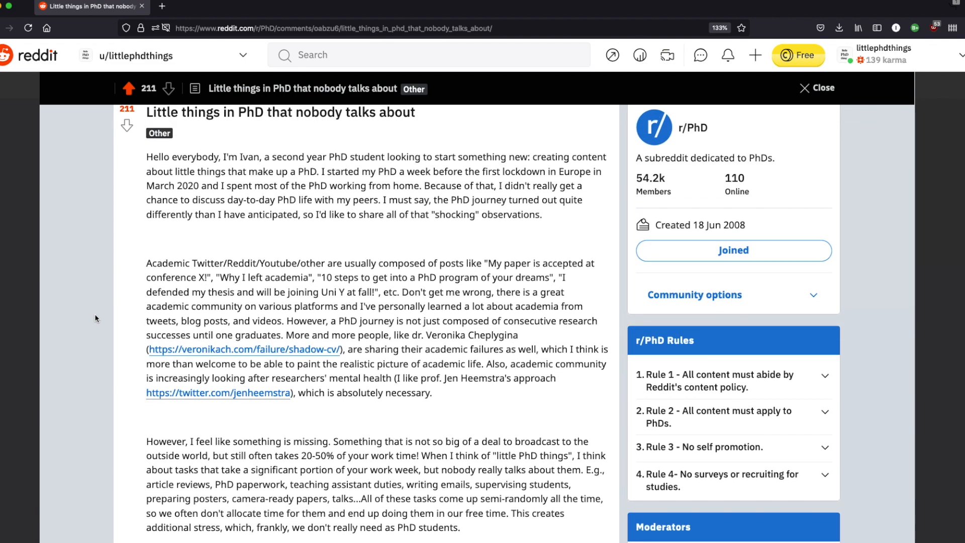
pyautogui.scroll(-3)
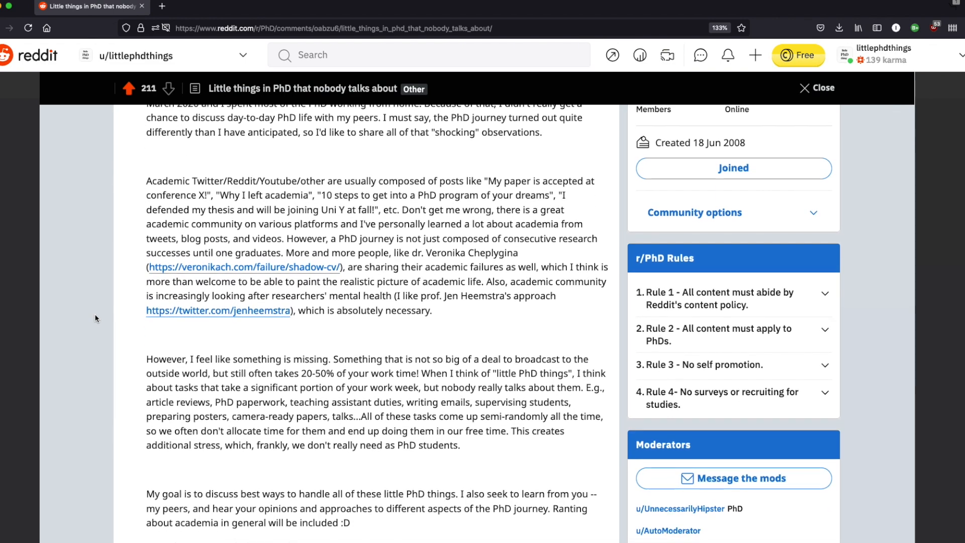